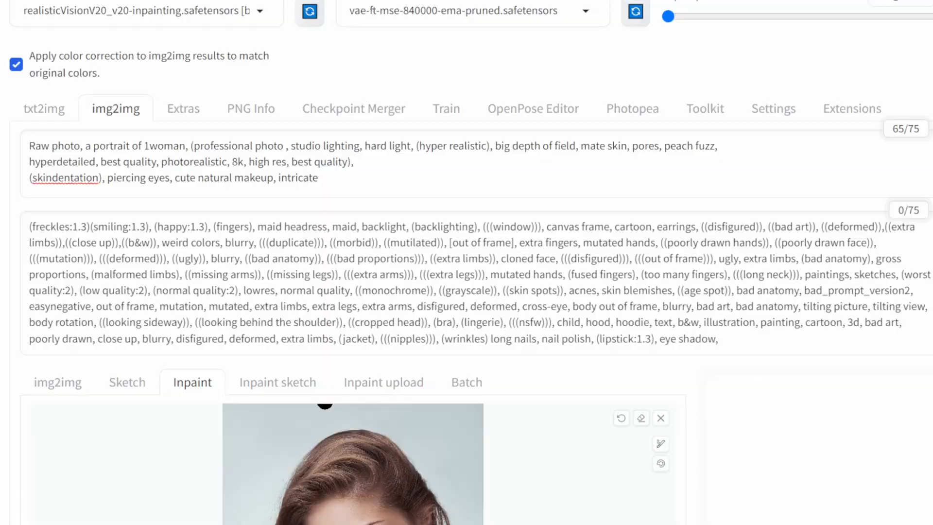
- Mask the face on the inpaint canvas and generate an inpainted render of the portrait
scroll(down, 3)
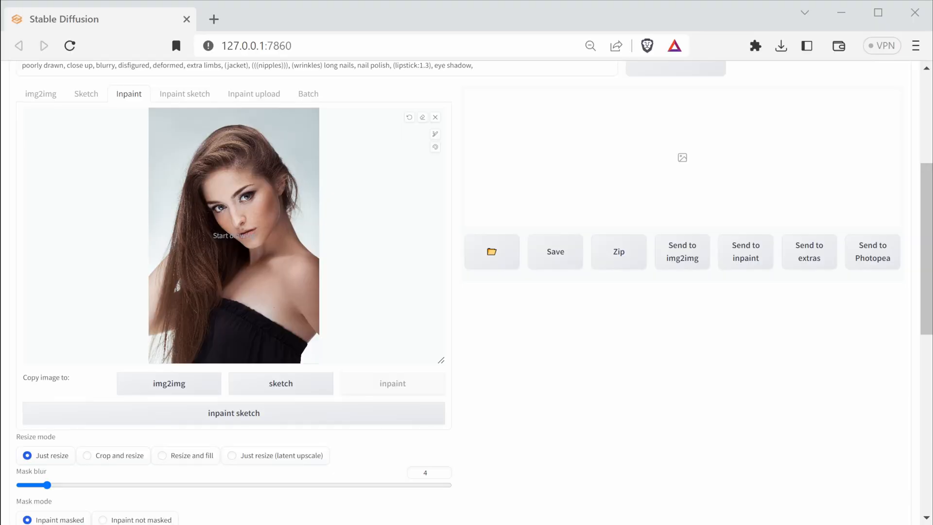
scroll(down, 3)
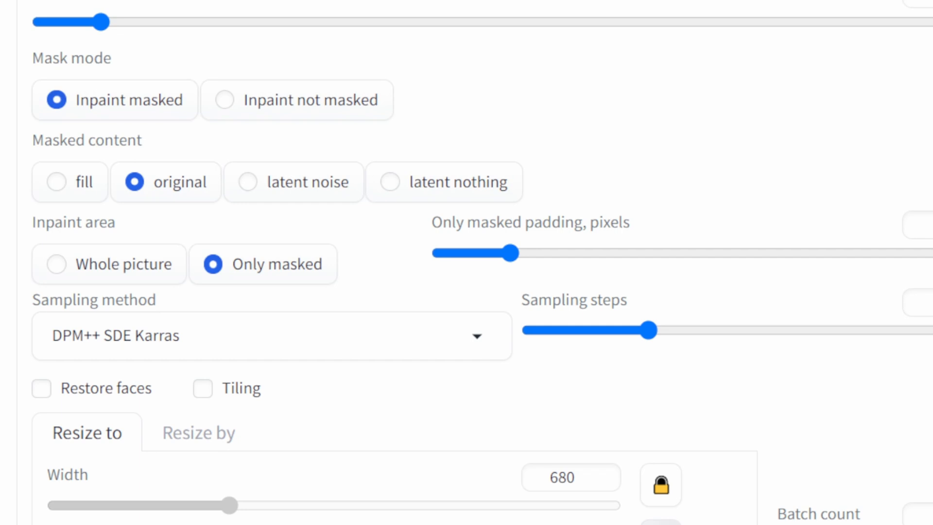
scroll(down, 3)
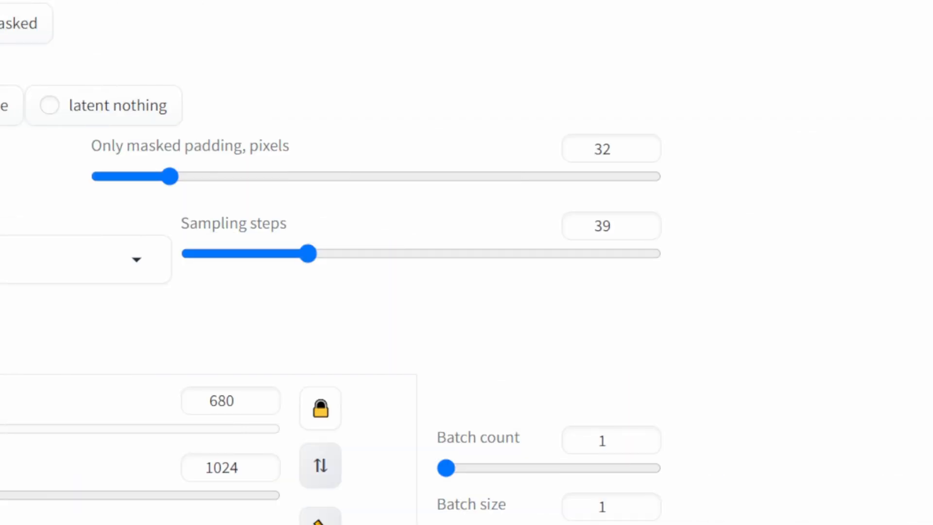
scroll(down, 3)
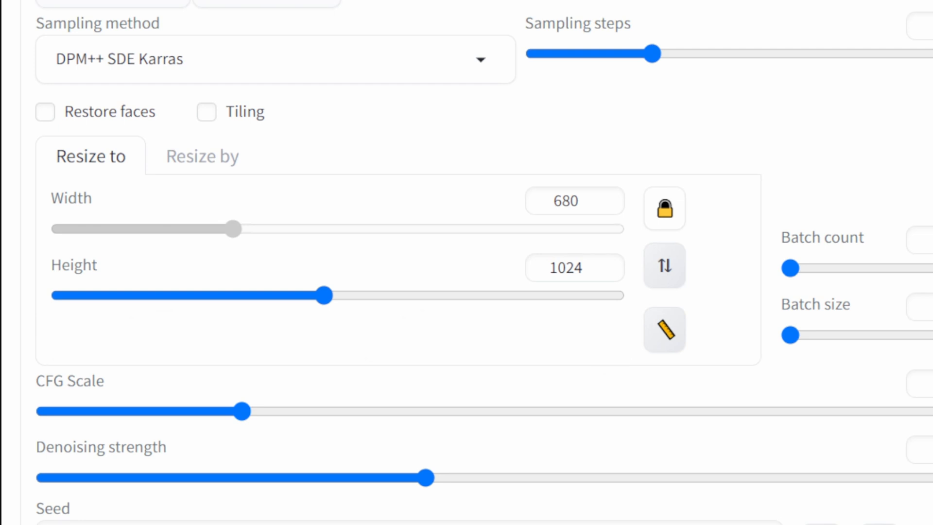
scroll(down, 3)
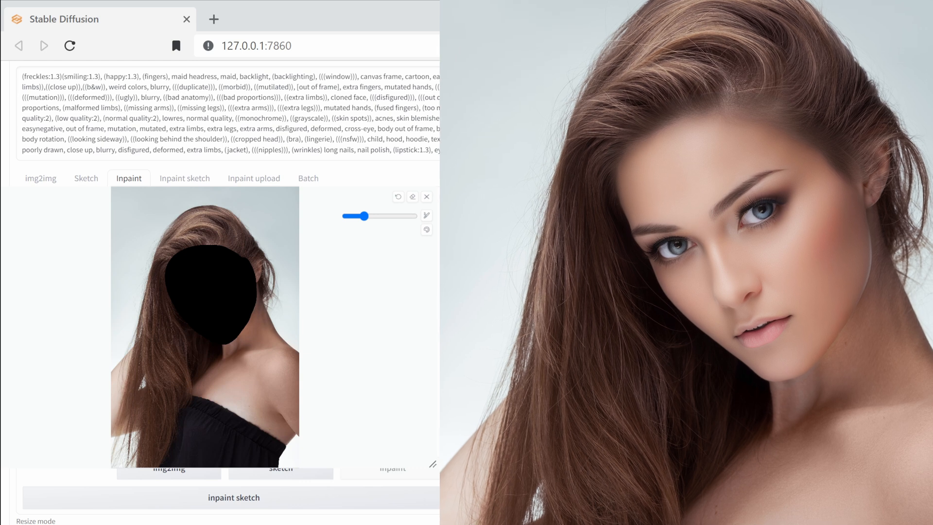
scroll(down, 3)
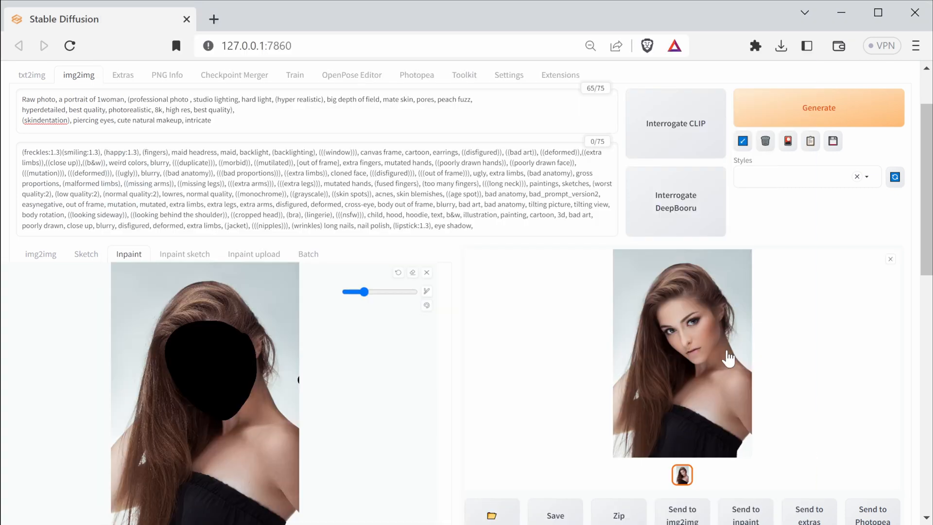
mouse_move(268, 443)
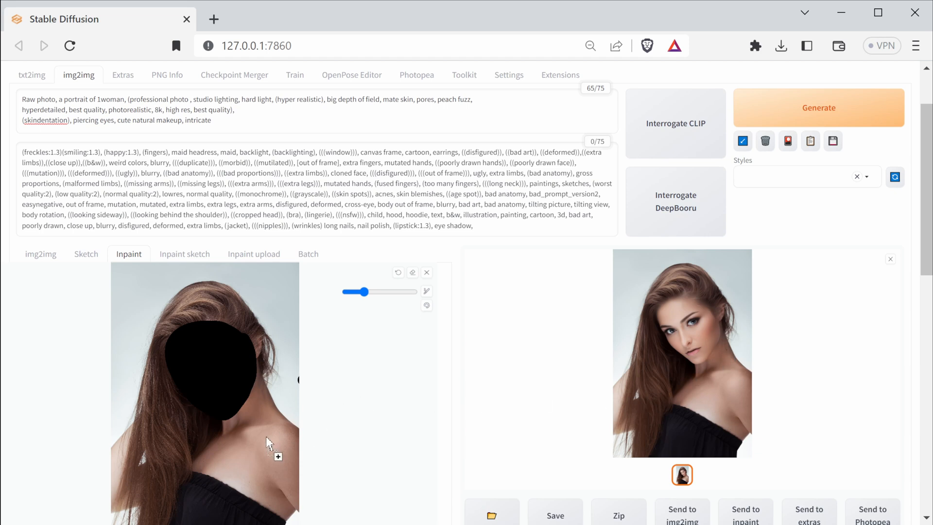
- Send the inpainted render to Photopea as a layer alongside the original portrait
click(818, 108)
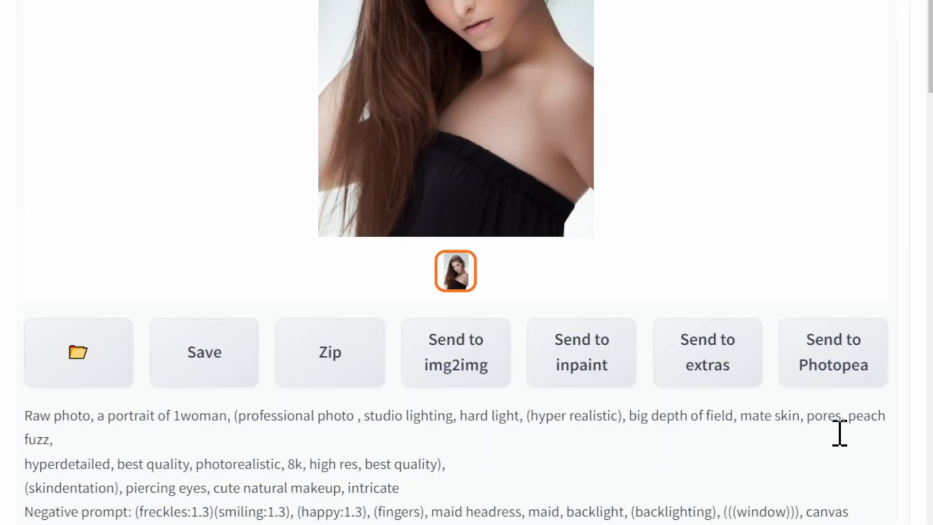
click(833, 352)
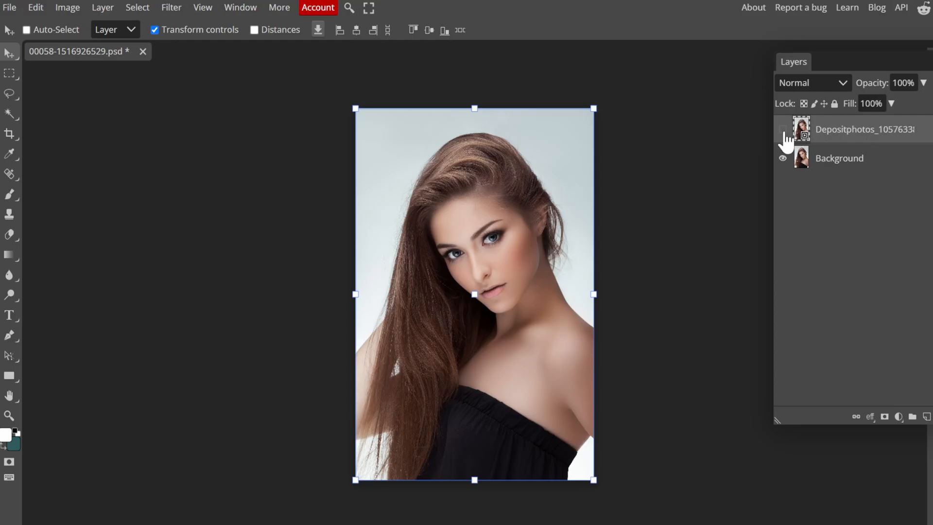
- Reorder the Background layer on top with a black mask and paint smooth skin over the freckled cheek and jaw
click(783, 130)
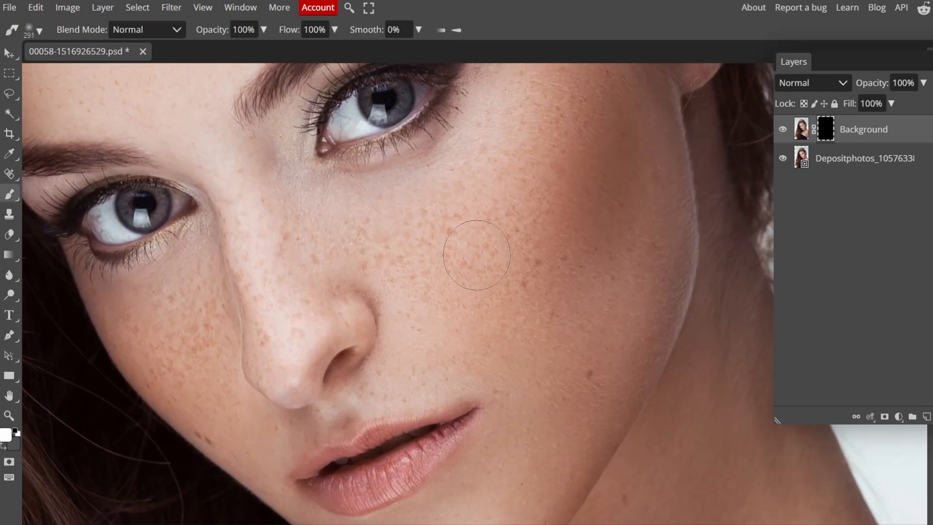
drag(476, 255, 404, 229)
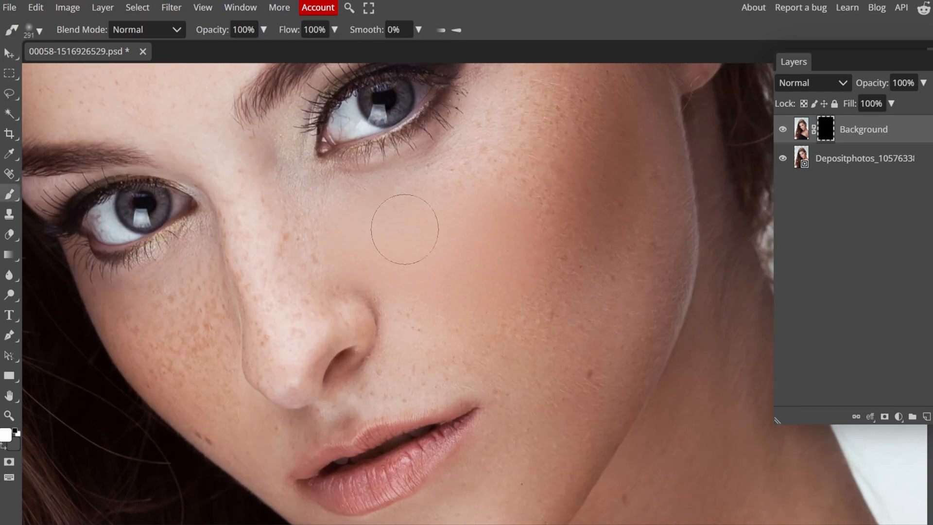
drag(405, 227, 611, 289)
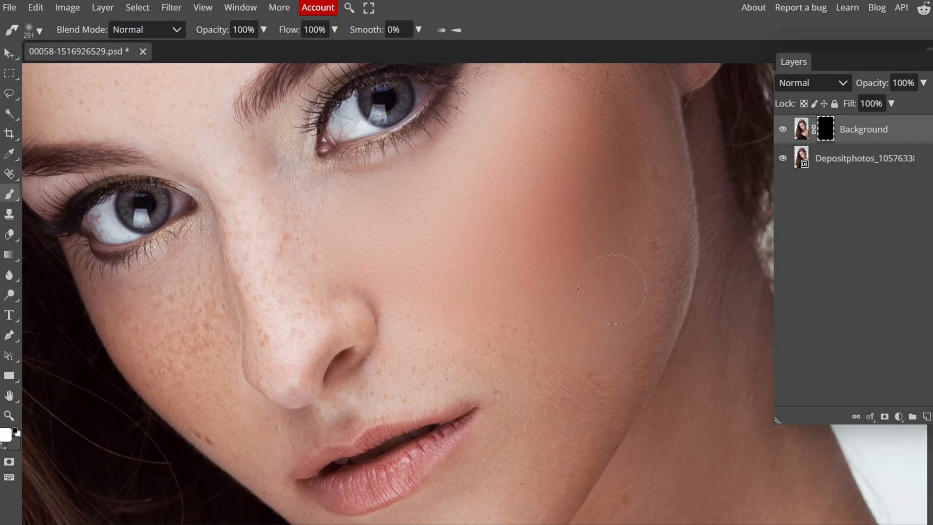